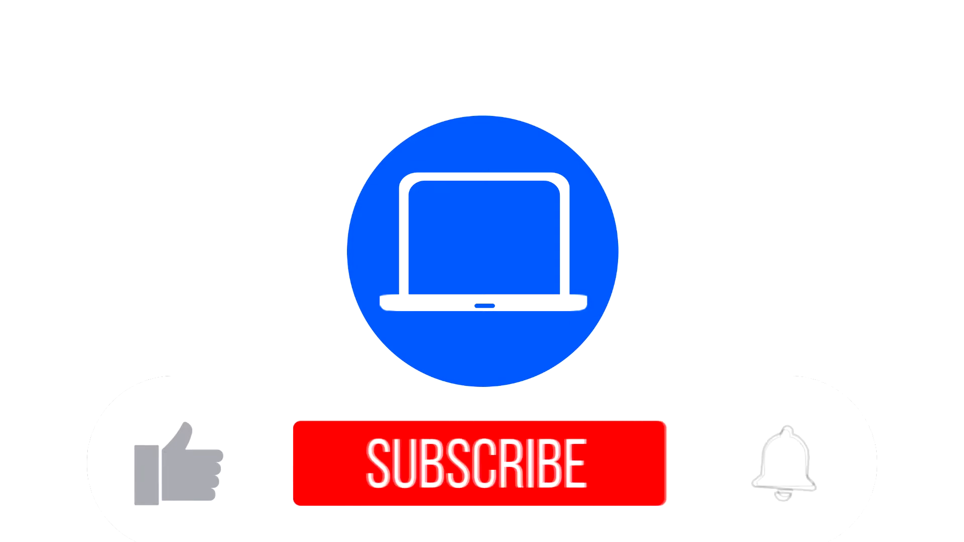
Subscribe to the channel in the intro animation, activating the like and bell icons.
click(481, 463)
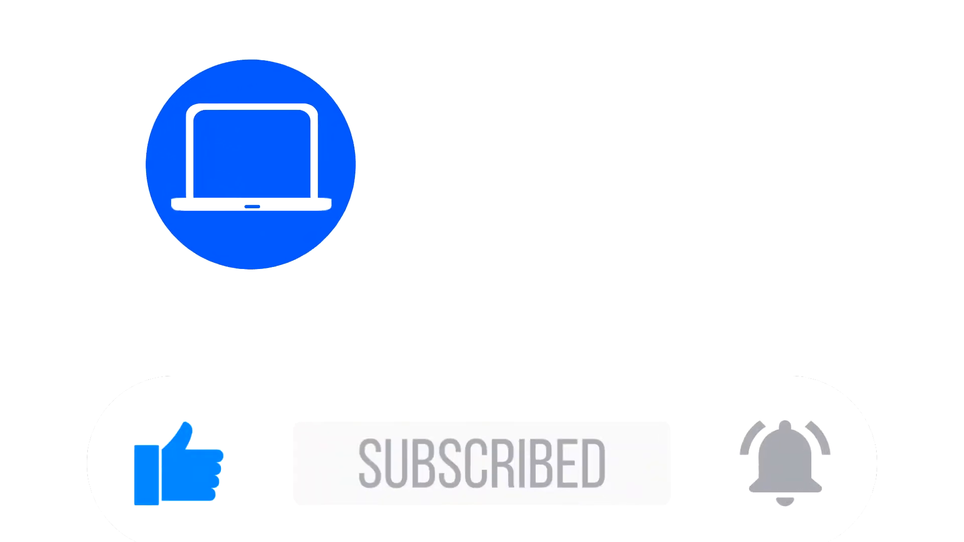